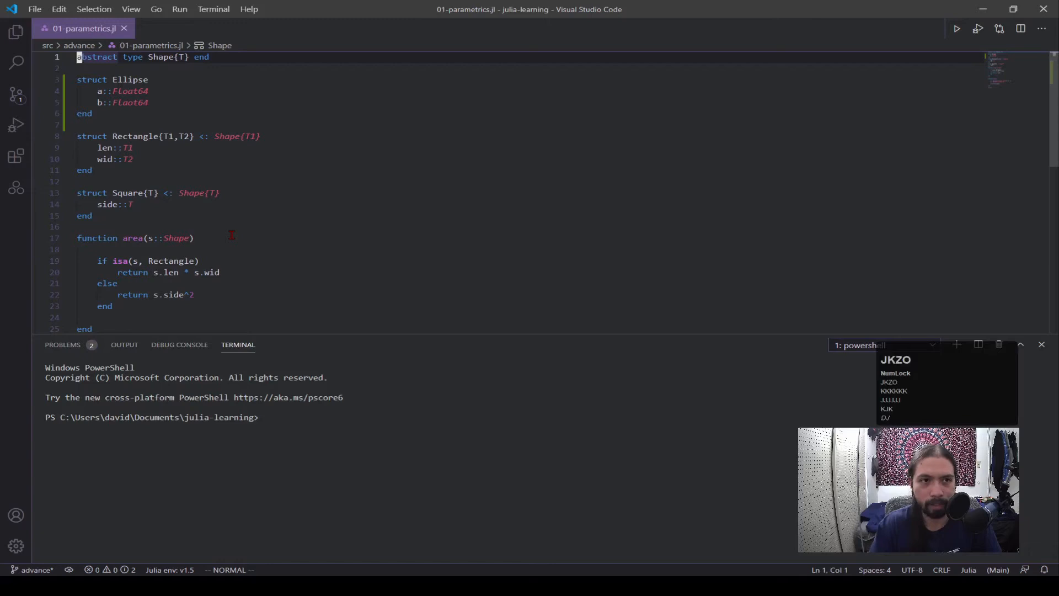
Step: Write the '# type' comment above Shape and '# parametrics' above Rectangle
type("# type")
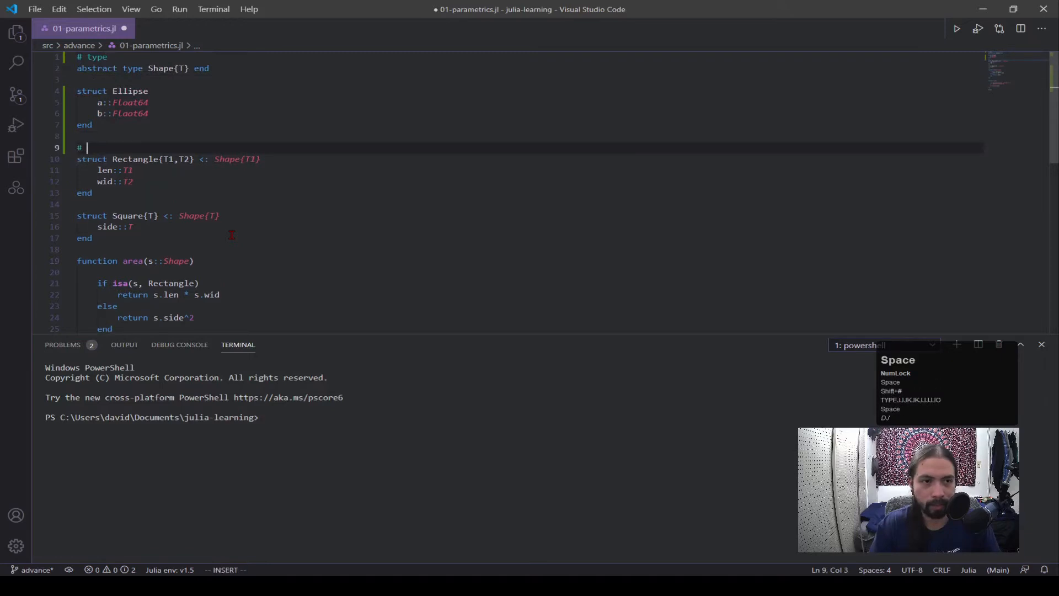
type("p")
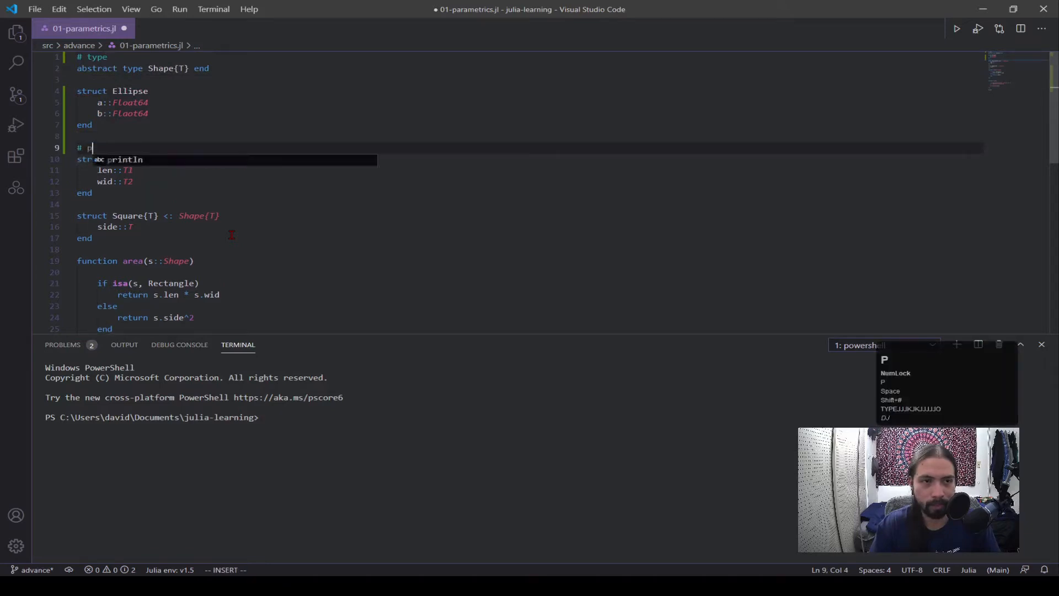
type("arametrics")
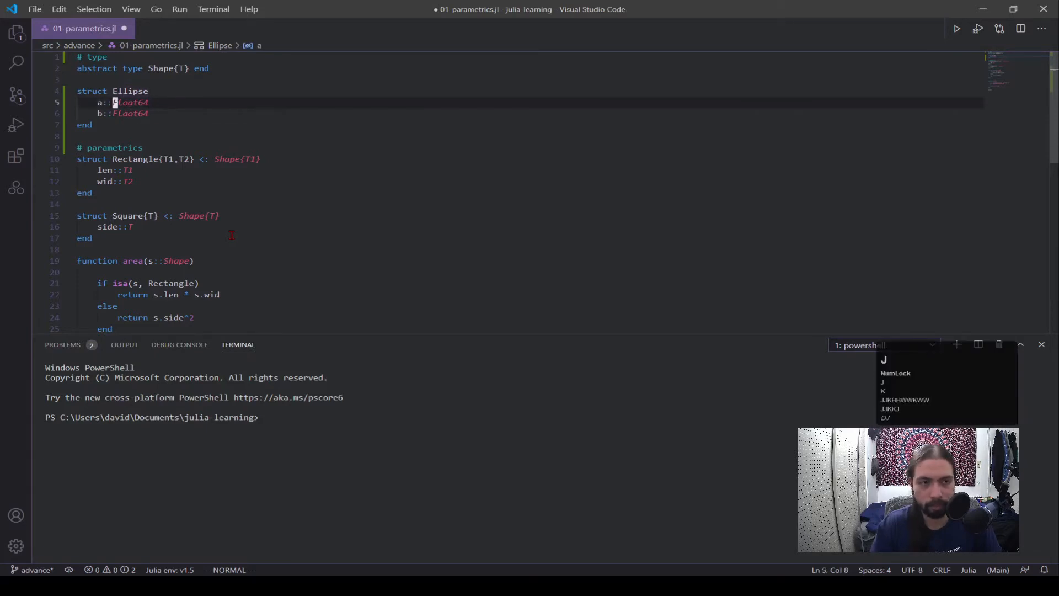
Step: Rewrite Ellipse as struct Ellipse{T} with fields a::T and b::T
type("s")
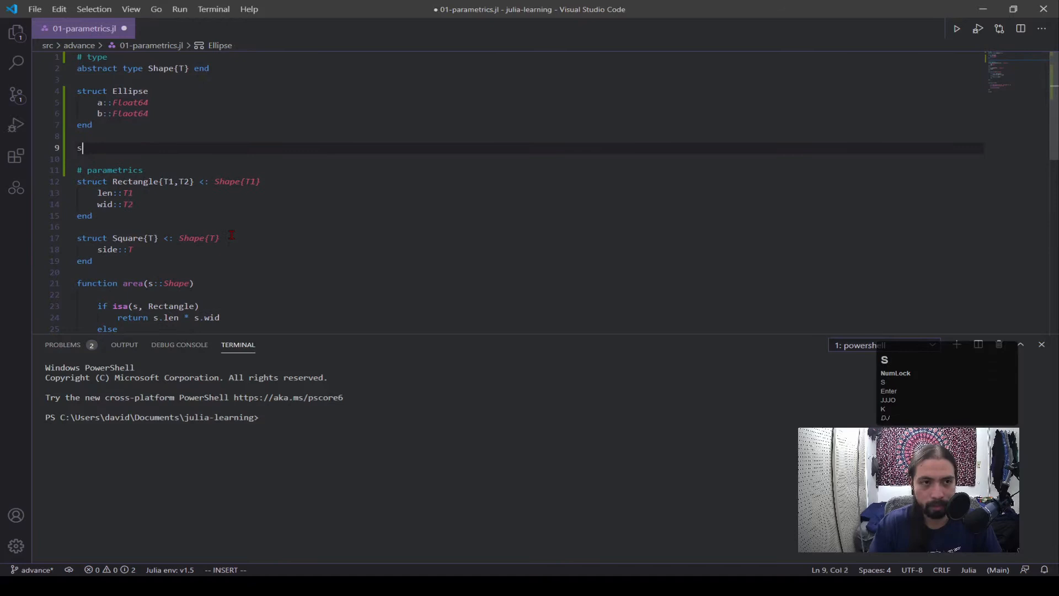
type("truct")
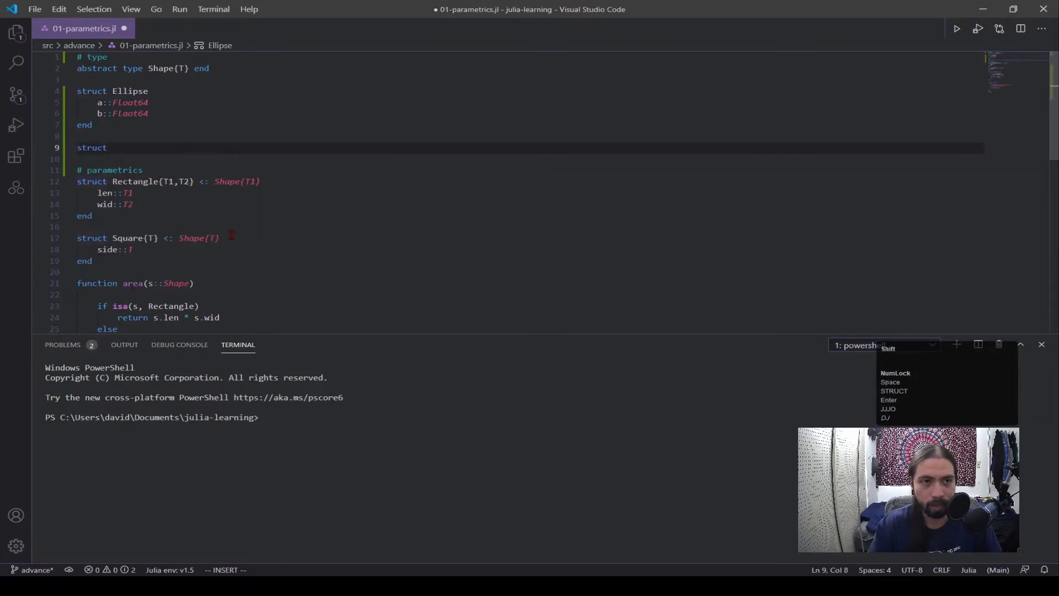
type("Ellipse")
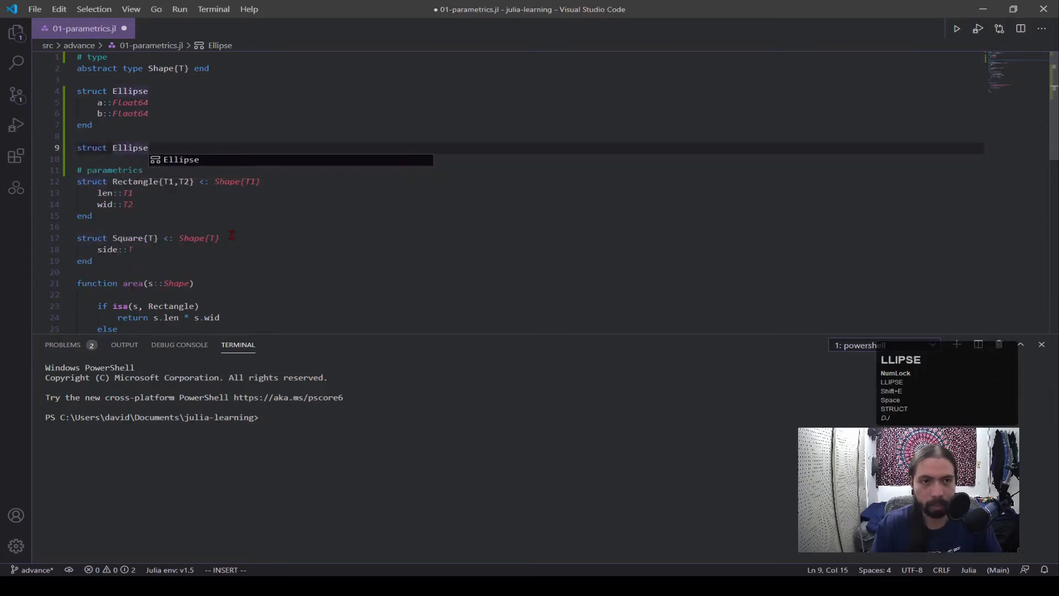
type("{}")
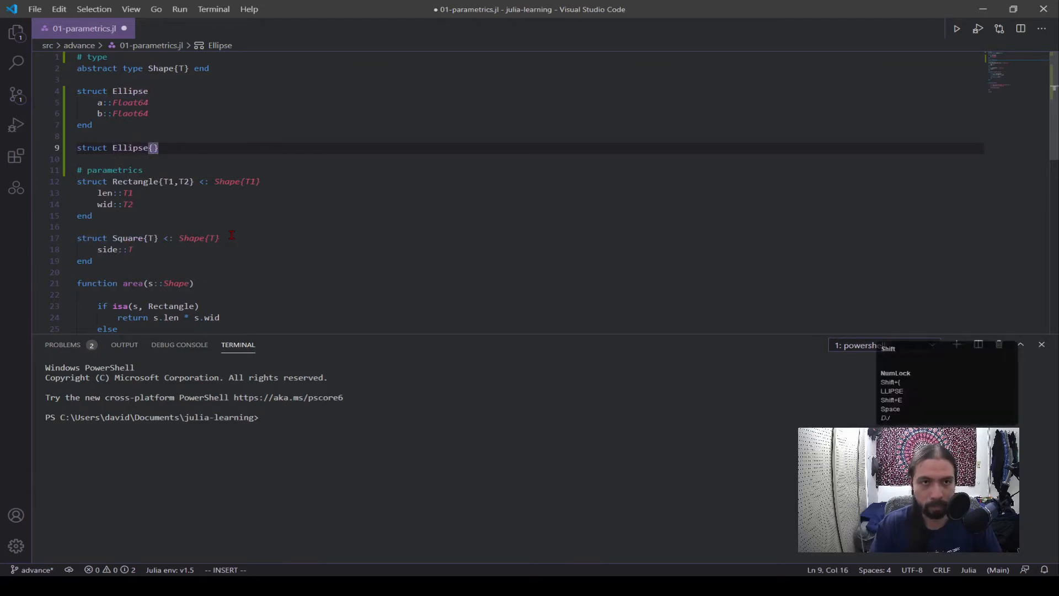
type("T")
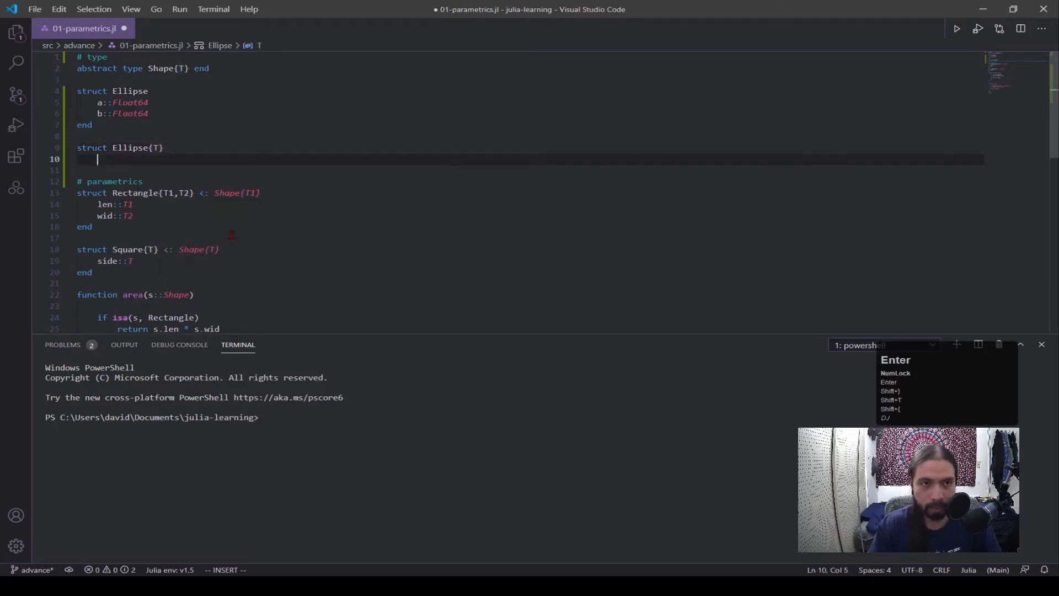
type("a::")
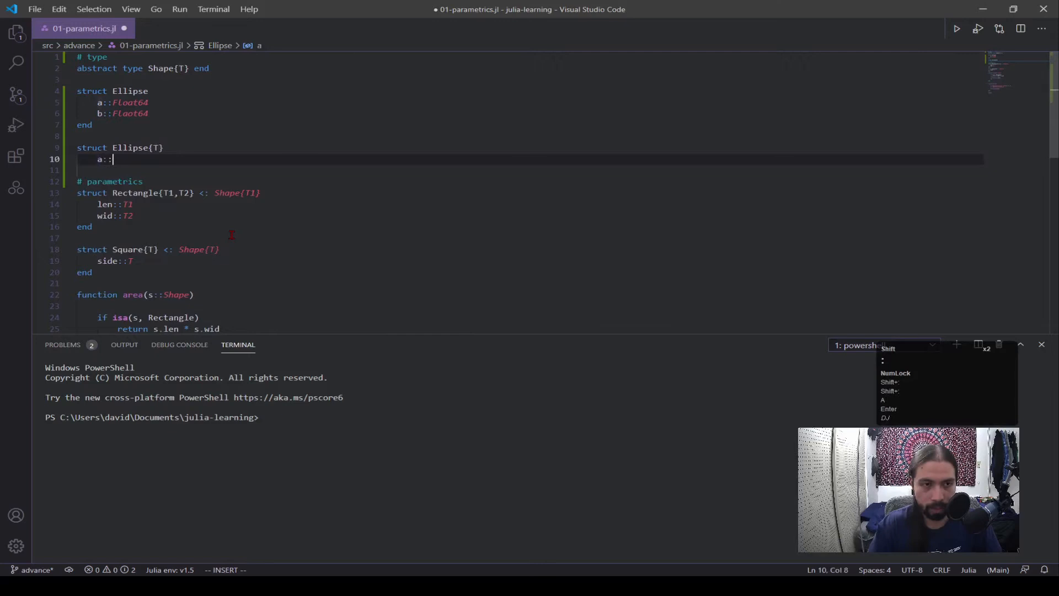
type("{")
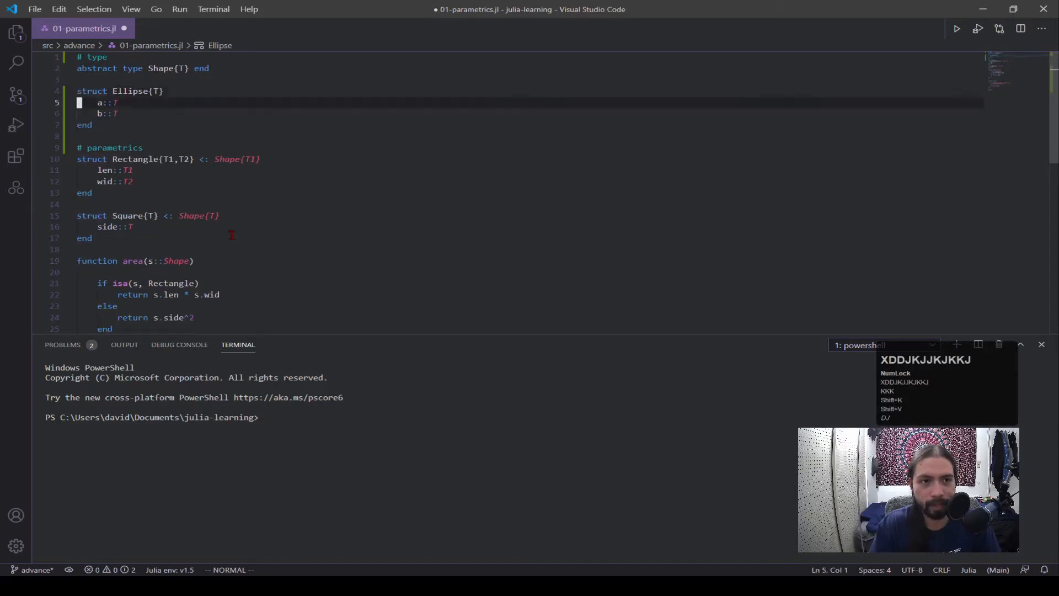
left_click(121, 227)
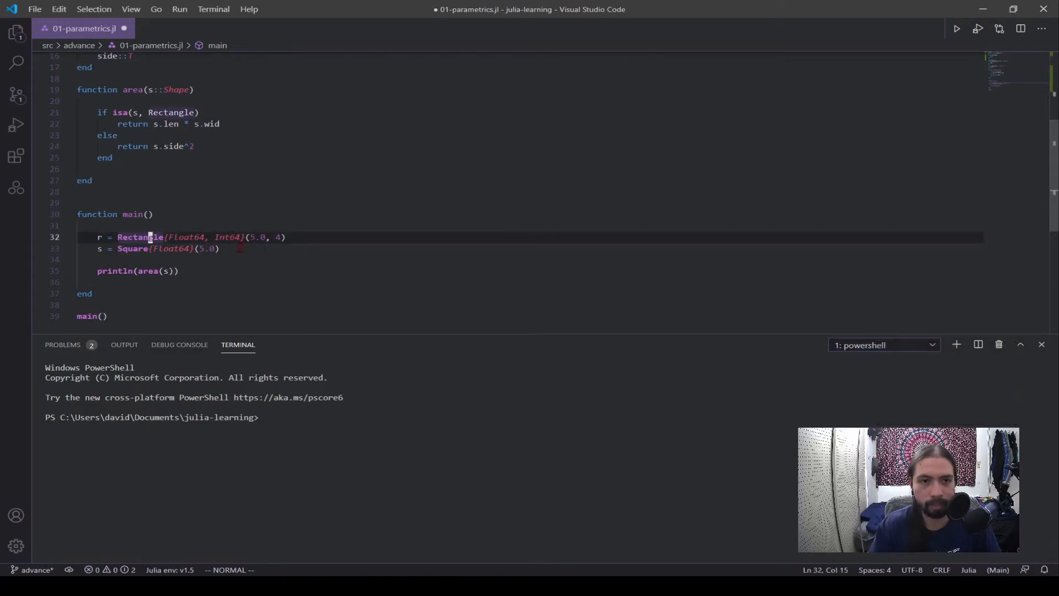
Step: Change main's Rectangle to Float64 parameters with dimensions 5.0 and 4.0, then save
scroll("up", 3)
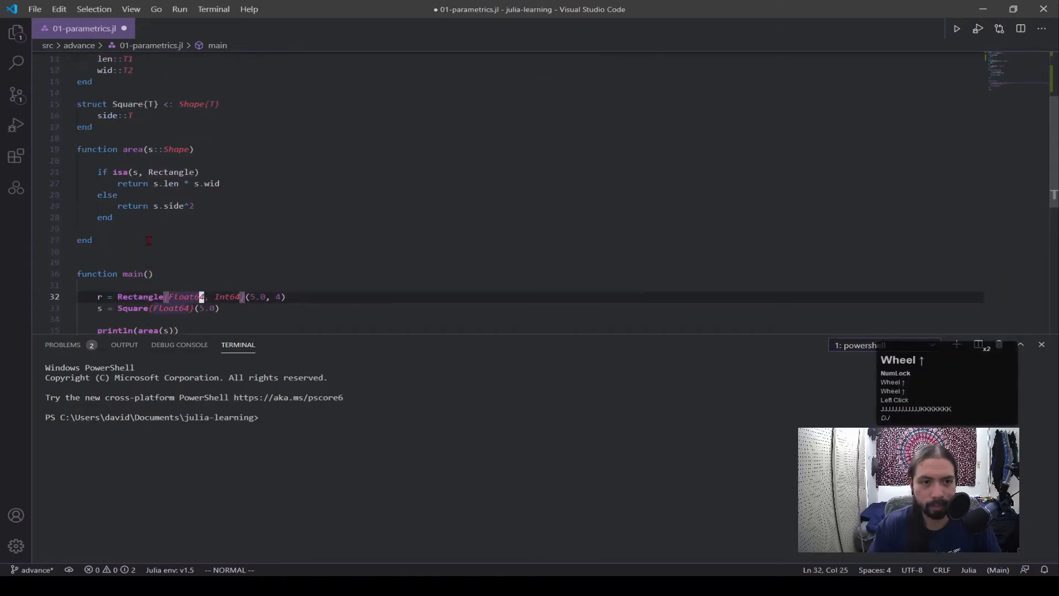
double_click(168, 76)
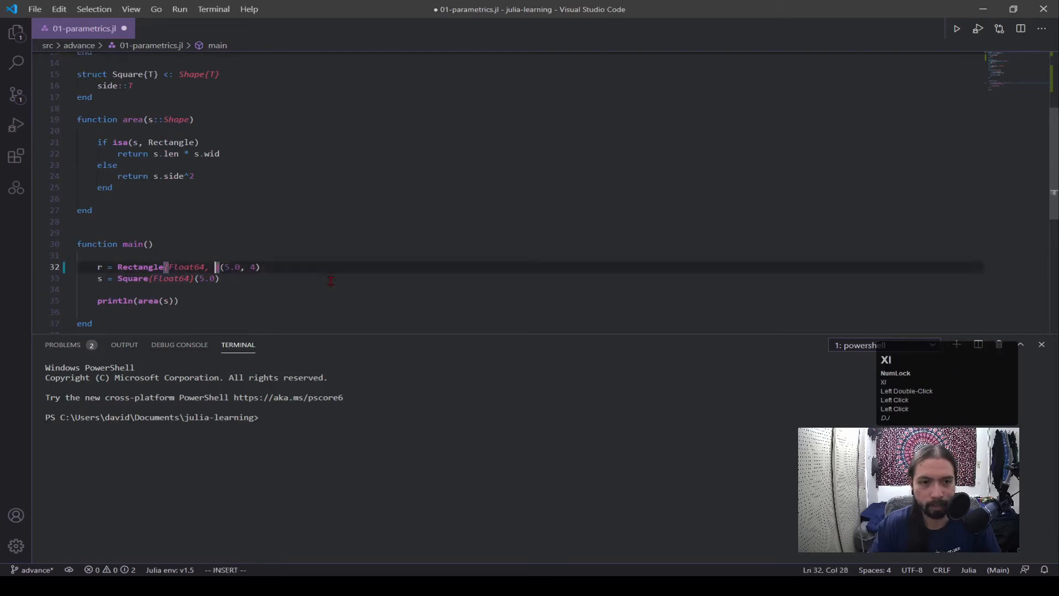
type("Float64")
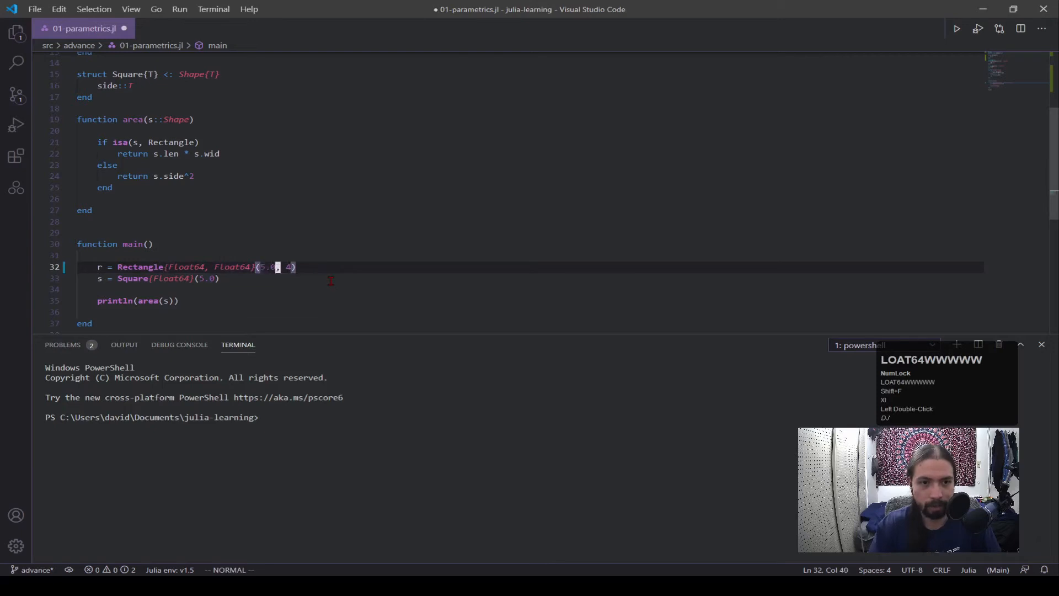
type(".0")
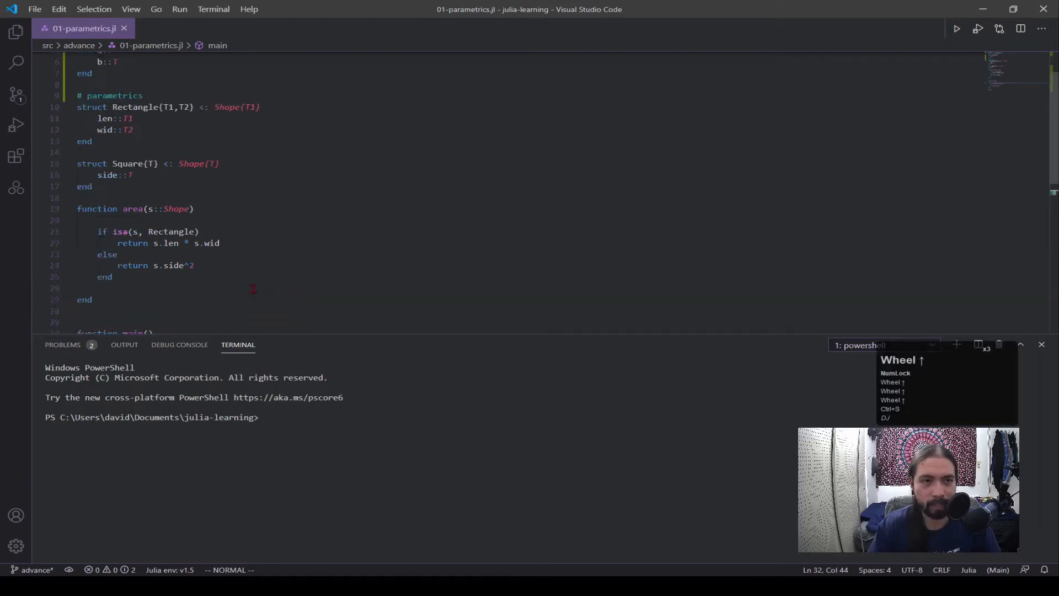
left_click(149, 164)
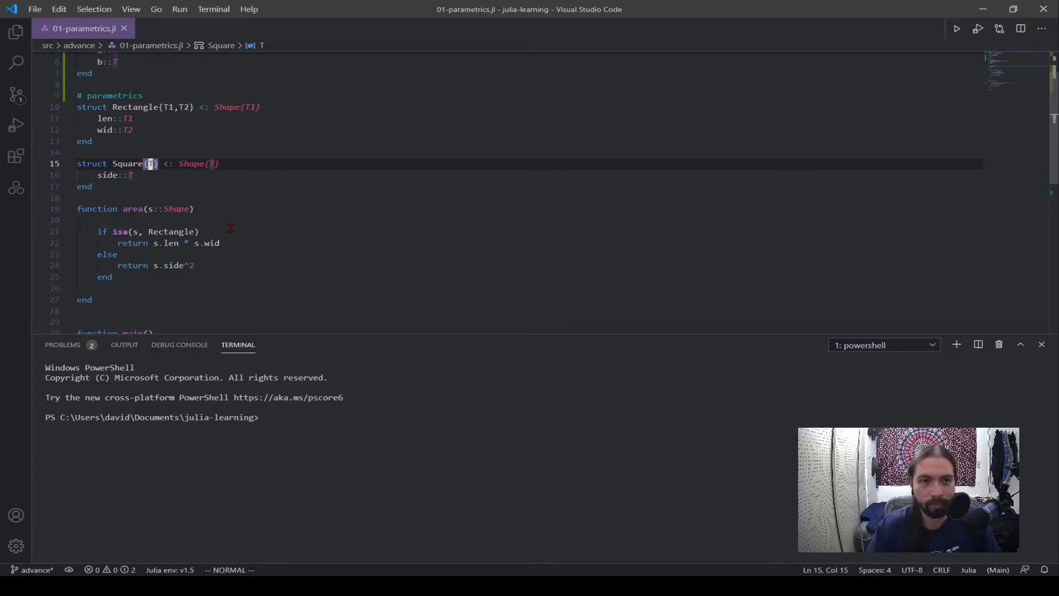
scroll("down", 3)
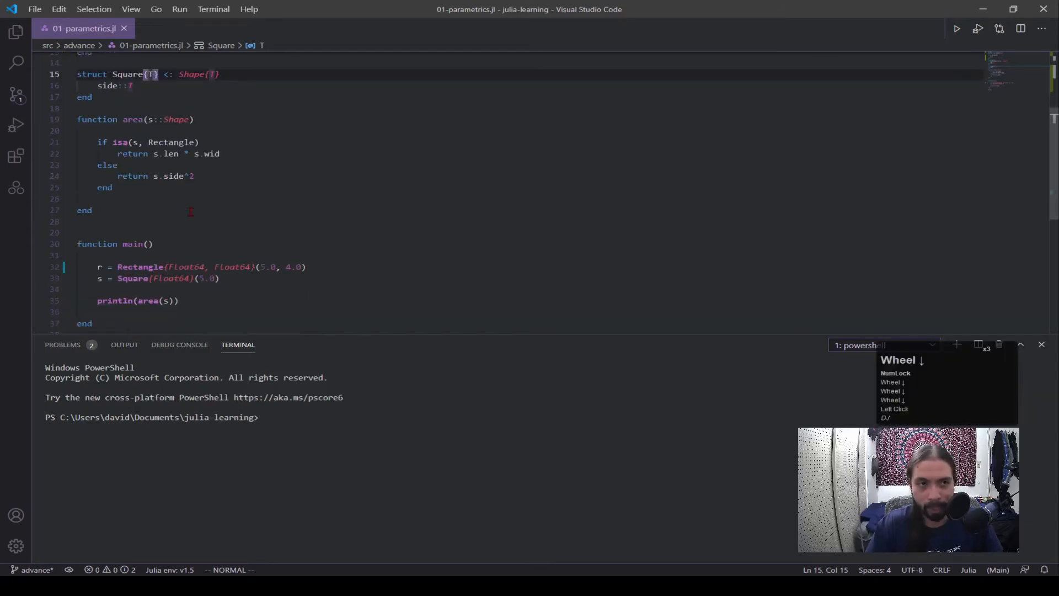
mouse_move(237, 234)
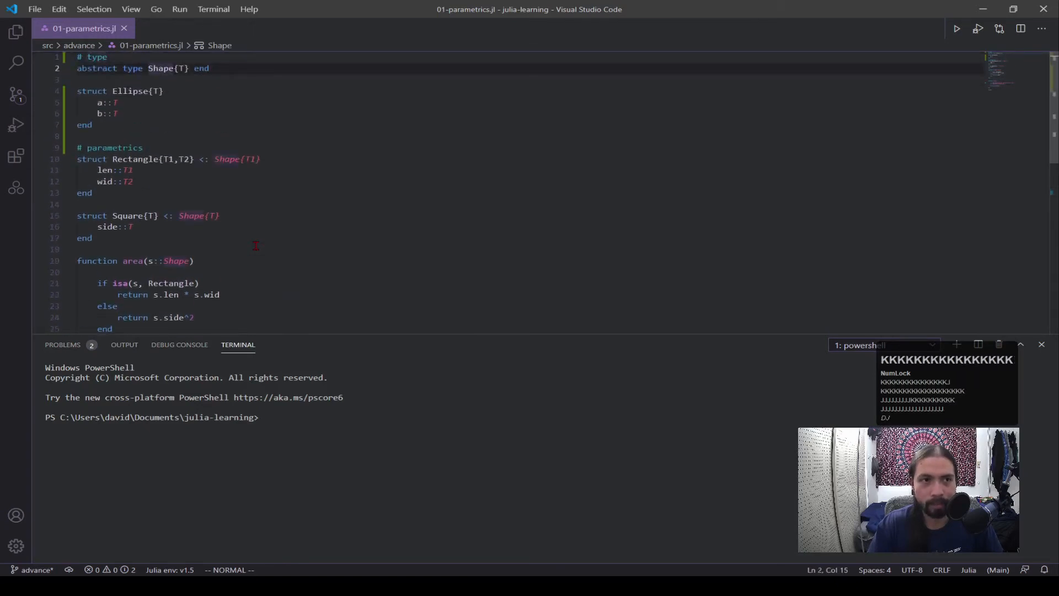
Step: Review Rectangle's and Square's Shape parent types, then start ' <: ' after struct Ellipse{T}
left_click(149, 159)
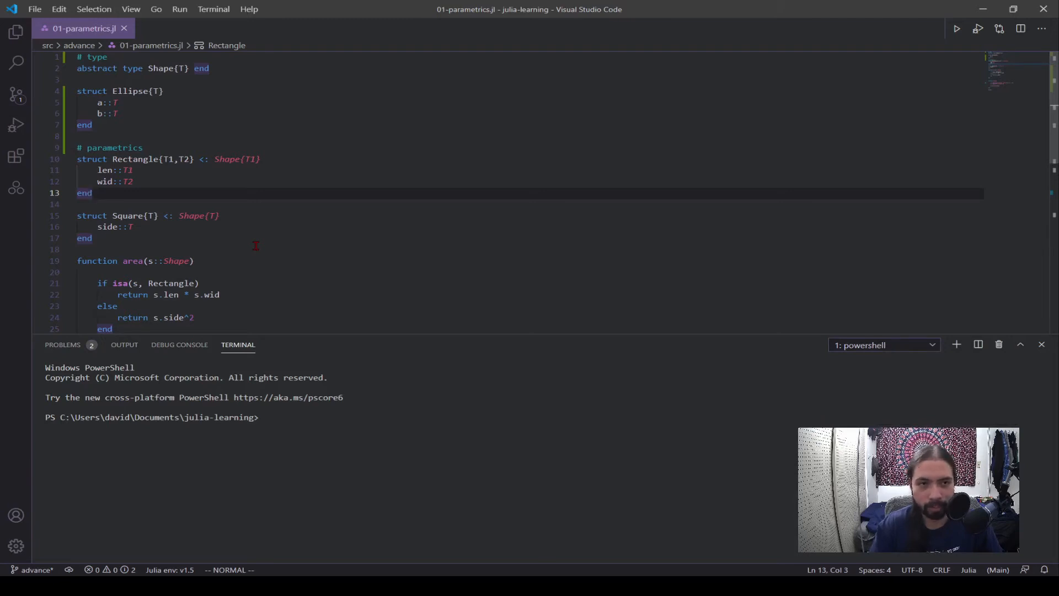
key("k")
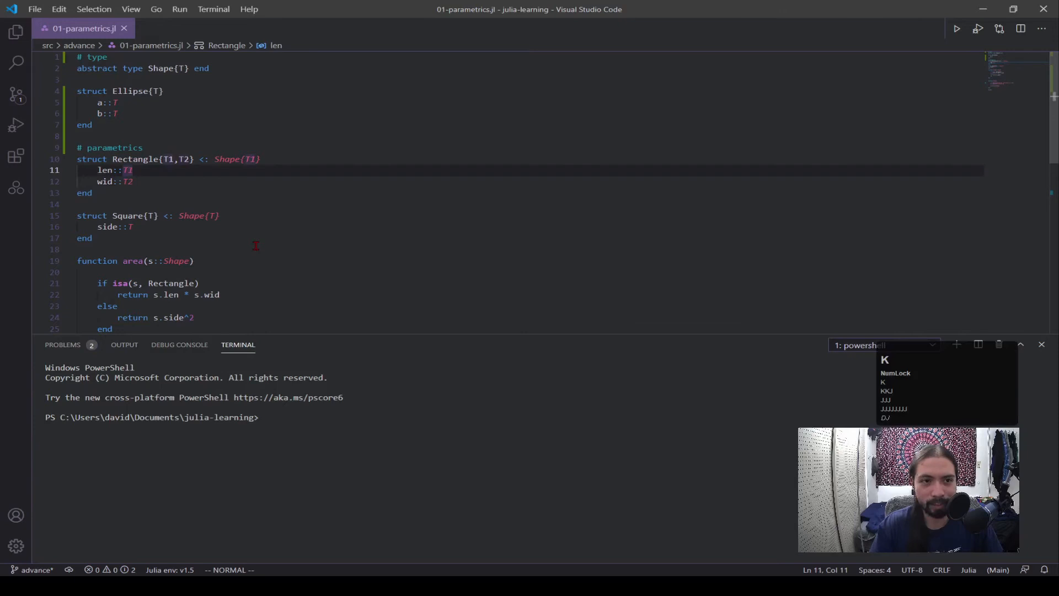
left_click(149, 158)
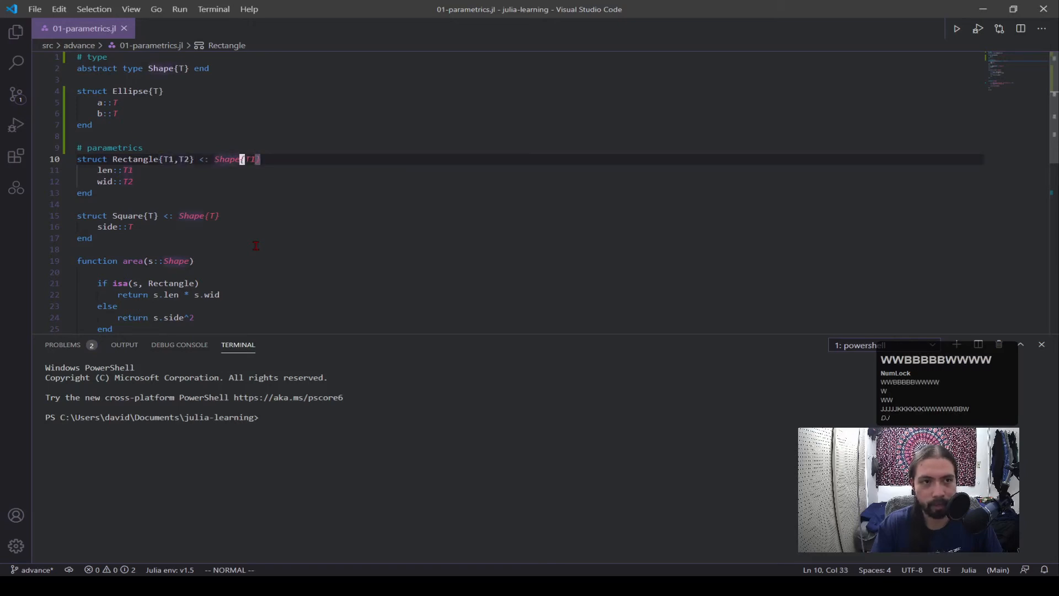
left_click(131, 170)
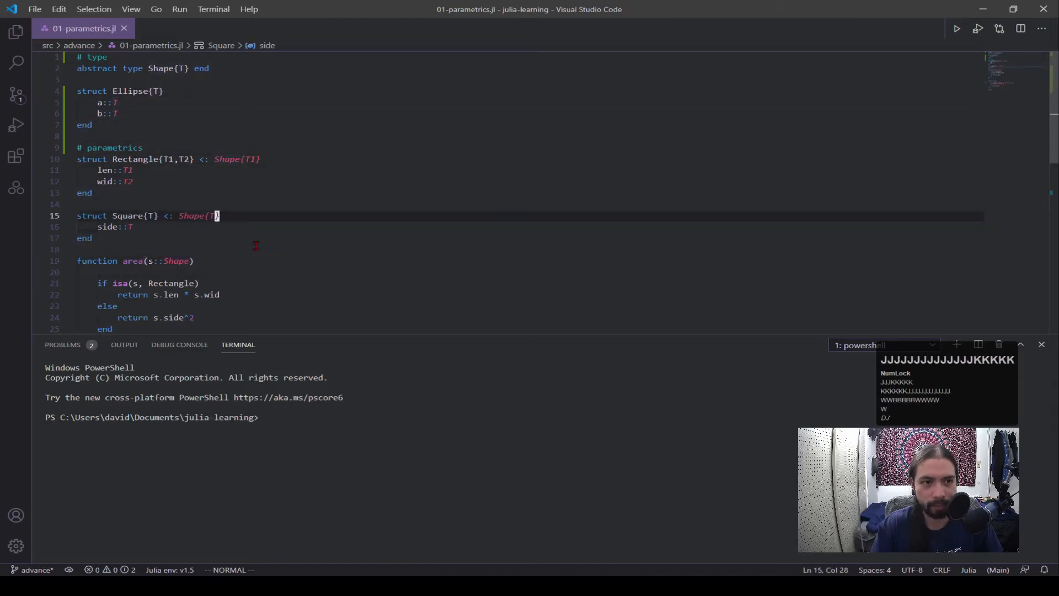
left_click(159, 92)
type(" <:")
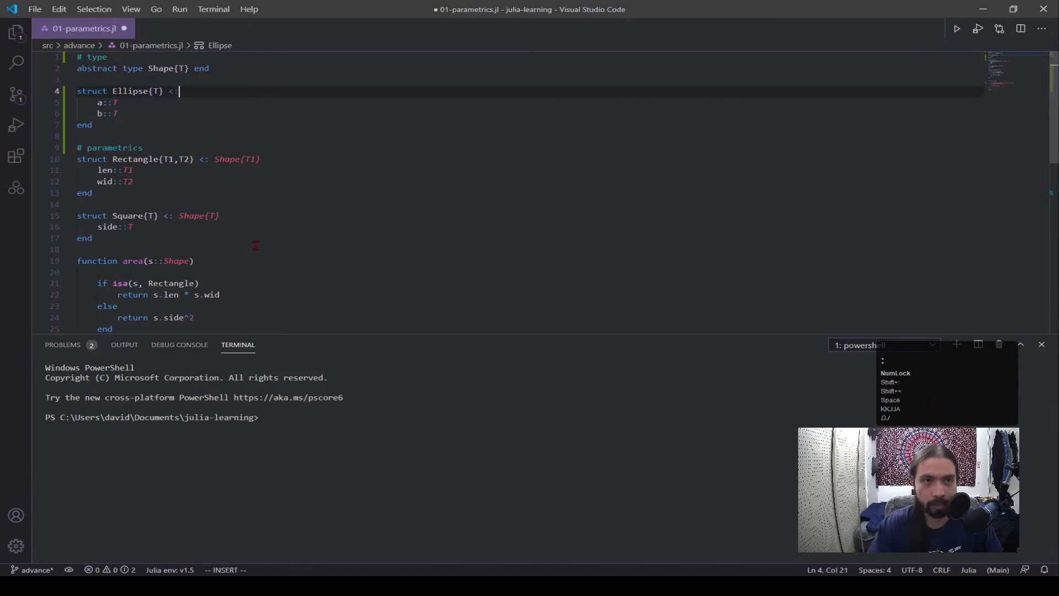
Step: Complete the supertype as Shape{T} so Ellipse{T} <: Shape{T}
type("S")
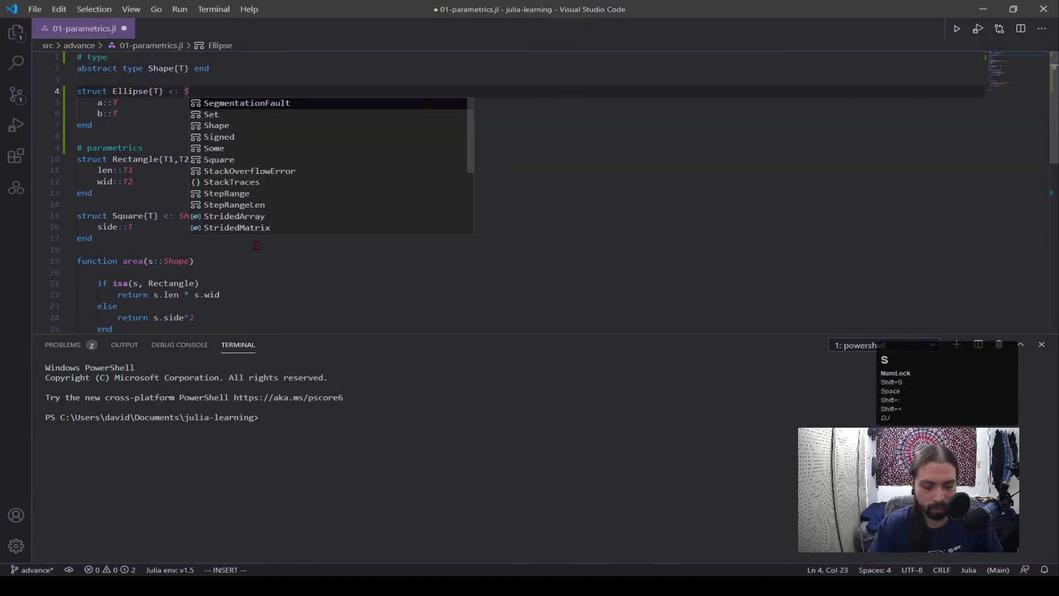
type("hape{T")
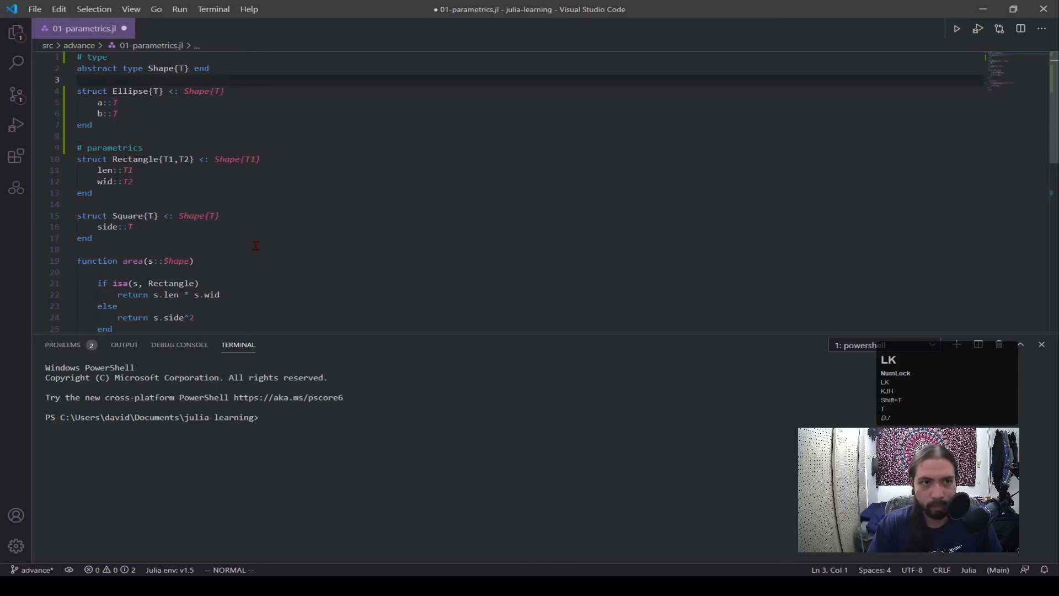
left_click(162, 69)
type("cd .\\src\\advance\\")
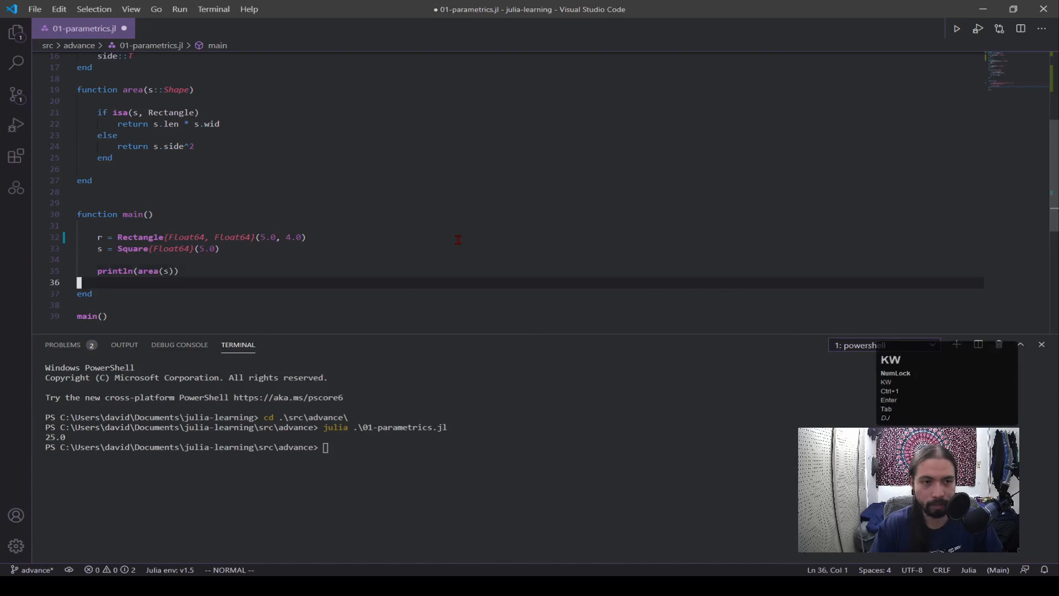
Step: Print area(r) instead of area(s) and rerun the script to get 20.0
type("r")
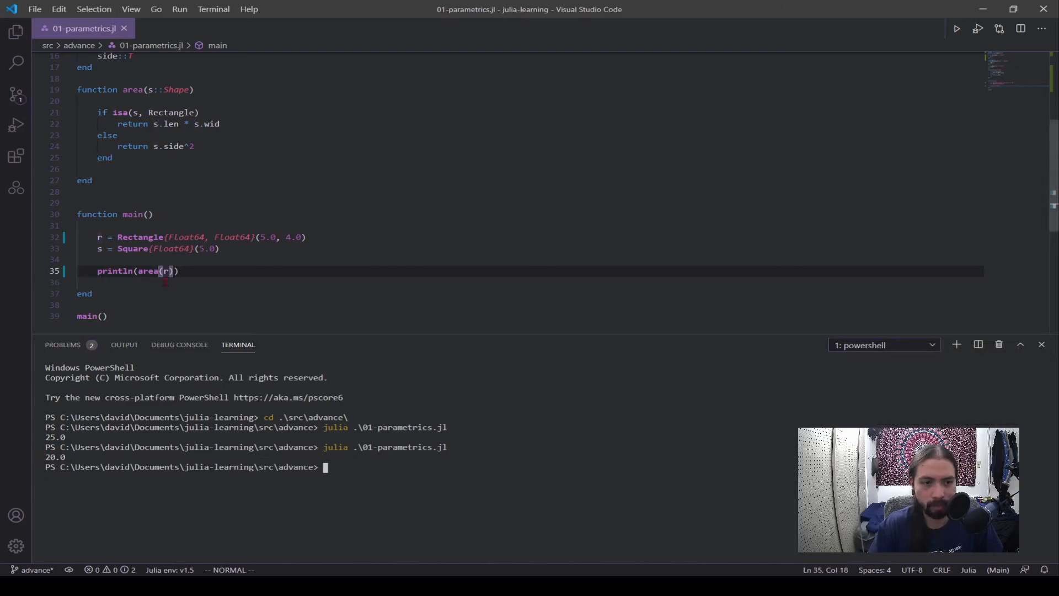
left_click(103, 237)
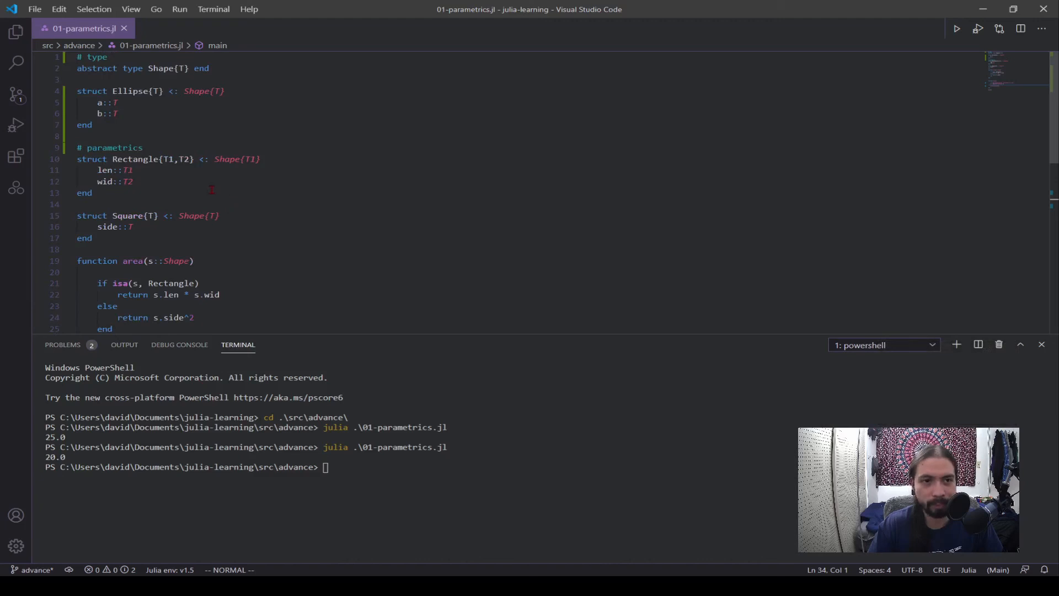
left_click(157, 159)
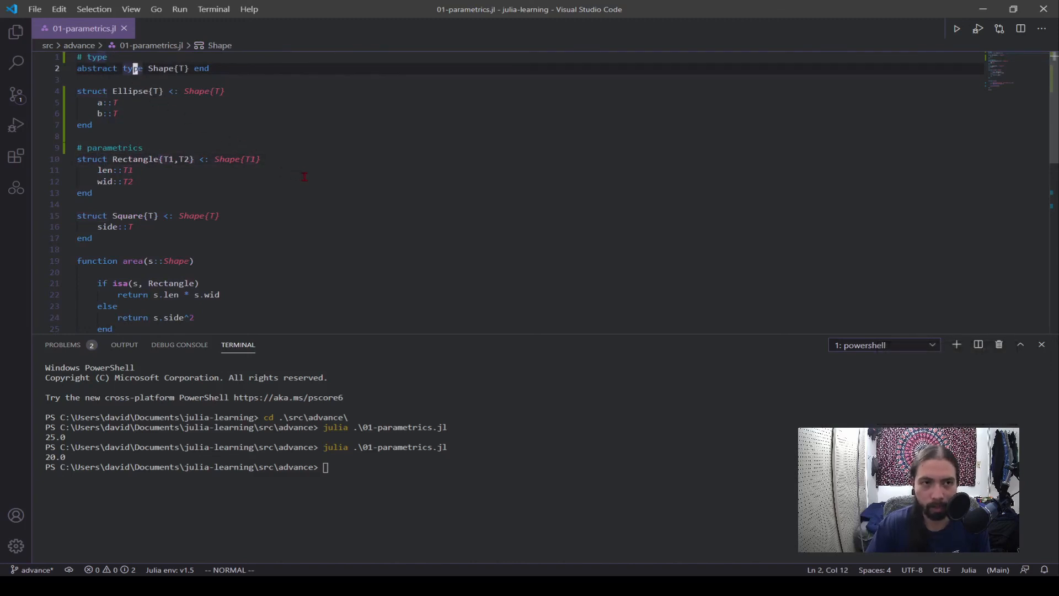
scroll("down", 3)
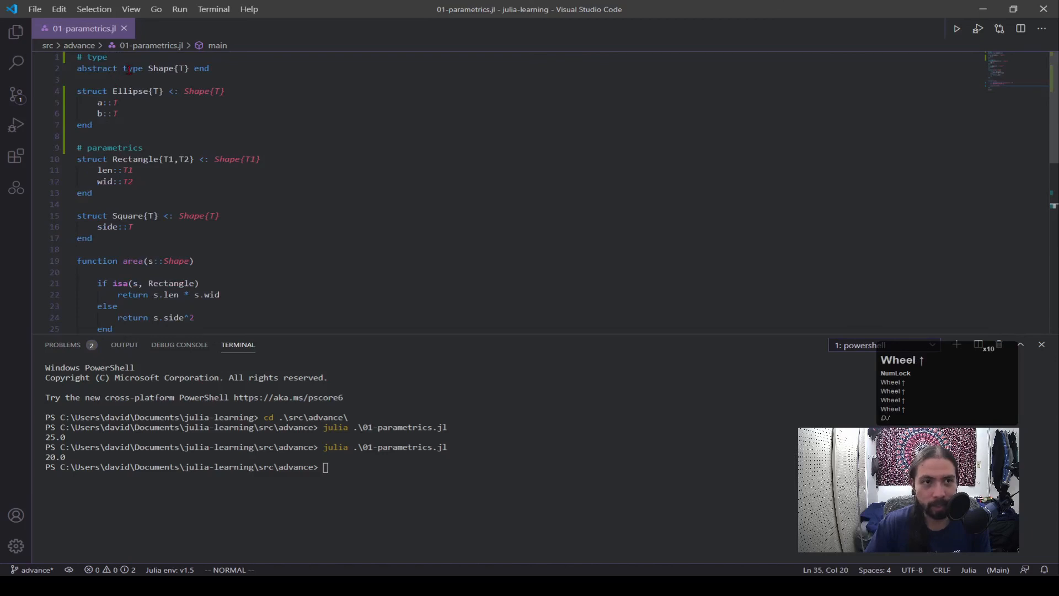
left_click(158, 68)
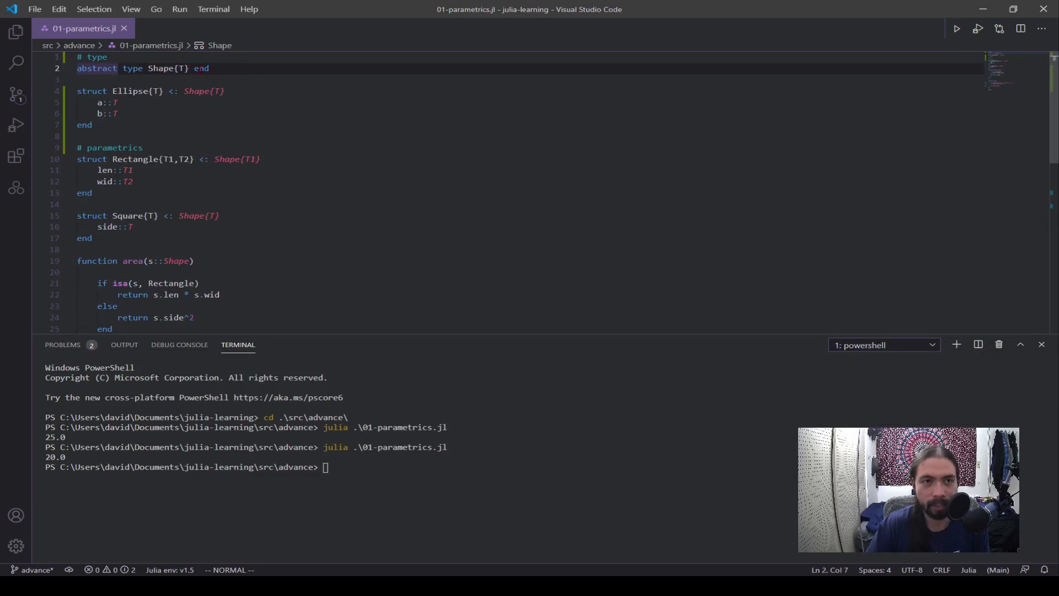
scroll("down", 3)
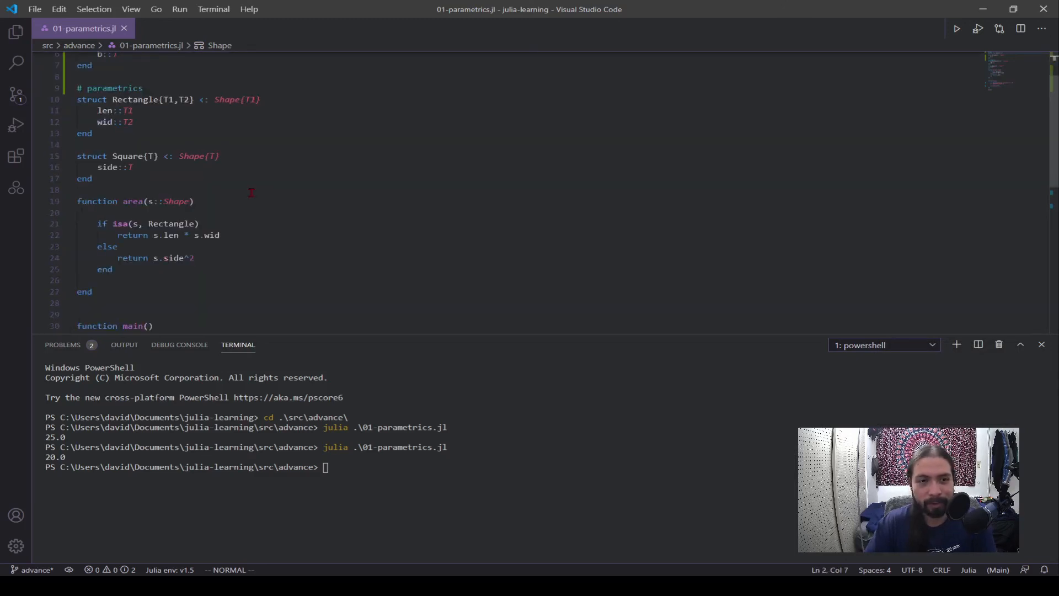